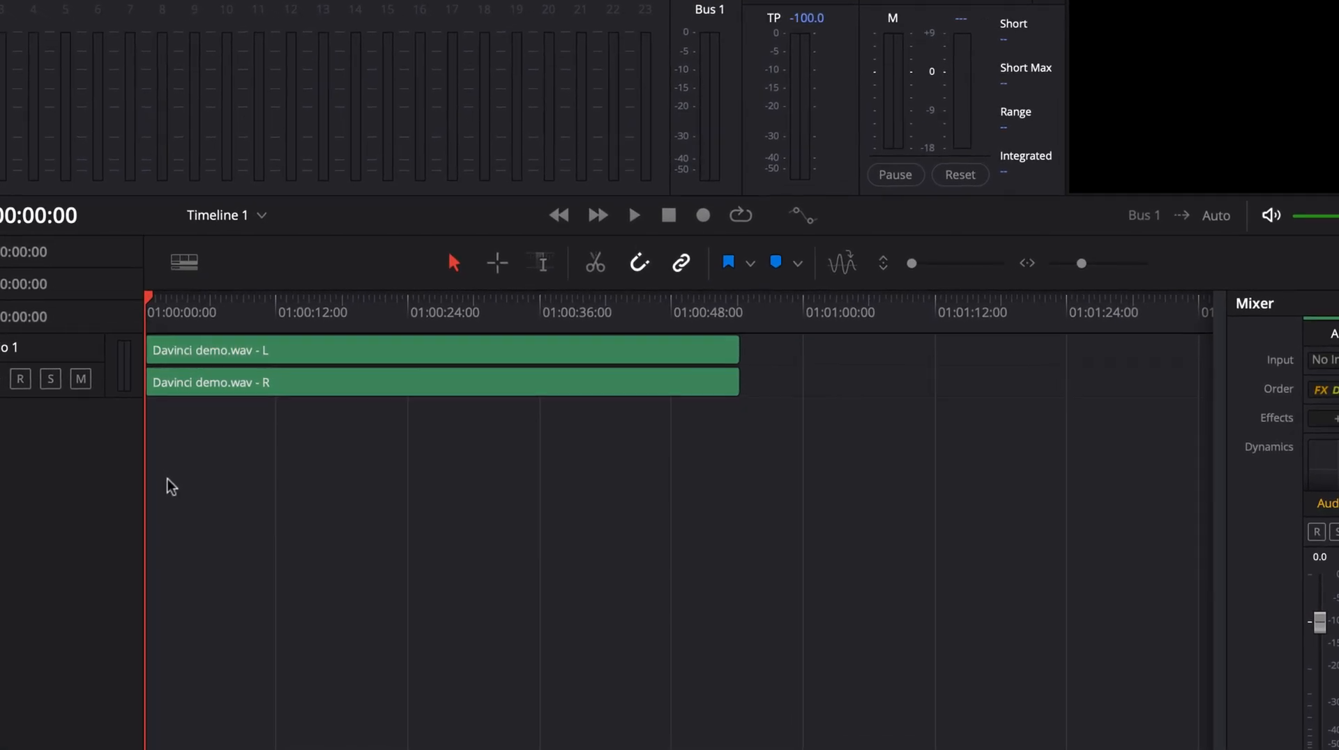
Select both Davinci demo.wav clips and play them back, stopping about nine seconds in.
click(333, 350)
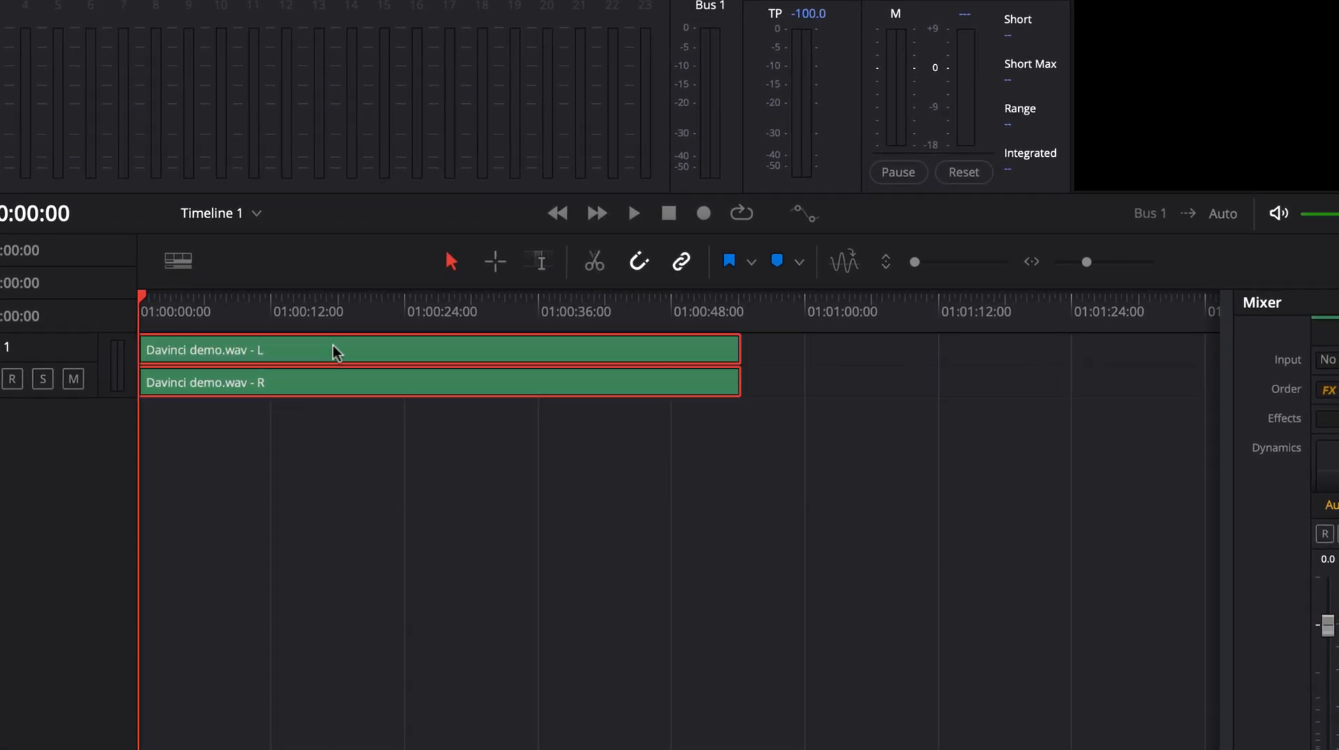
click(632, 214)
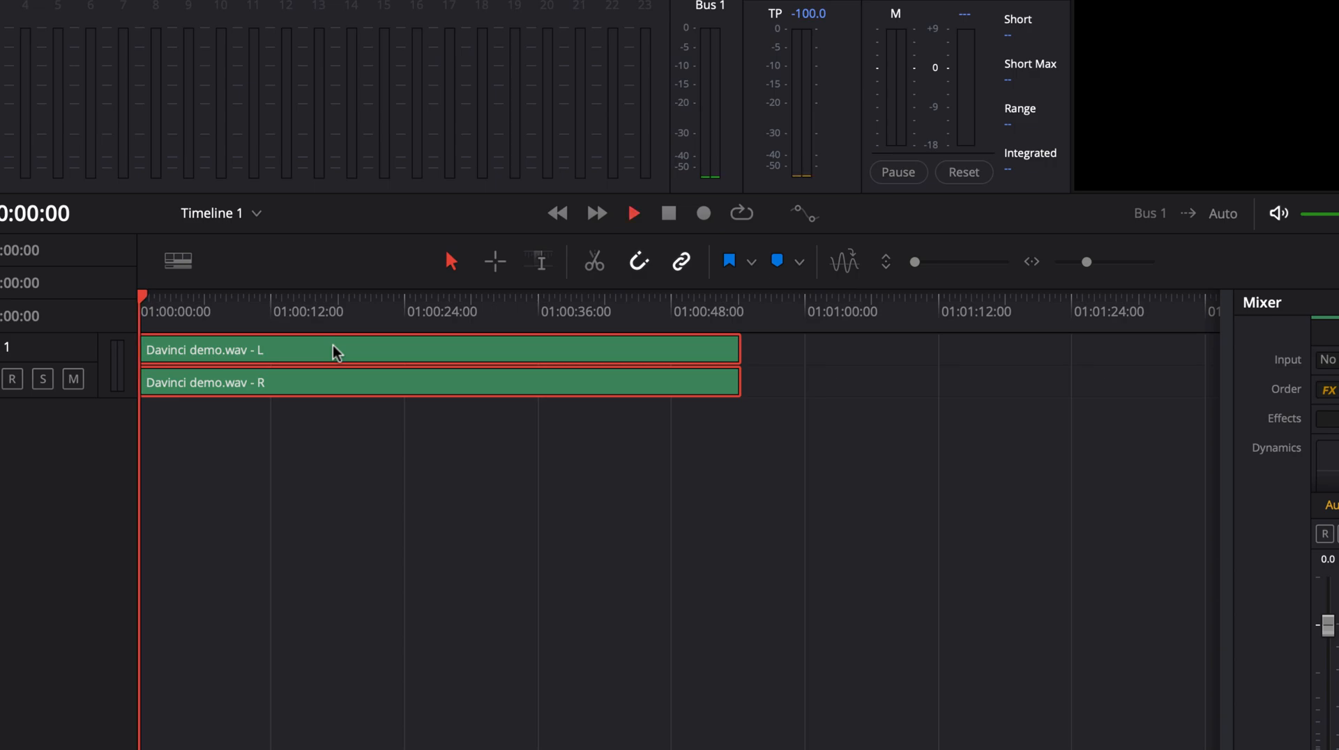
click(631, 213)
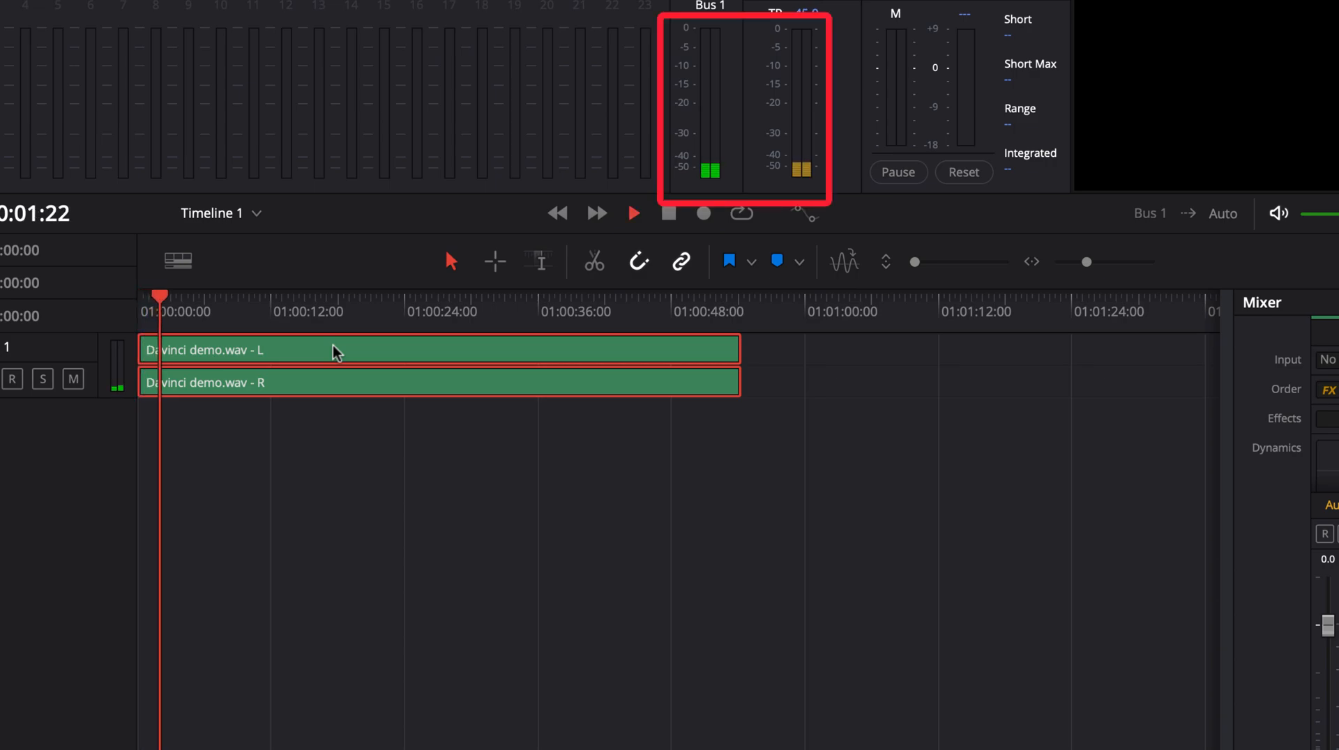
click(632, 214)
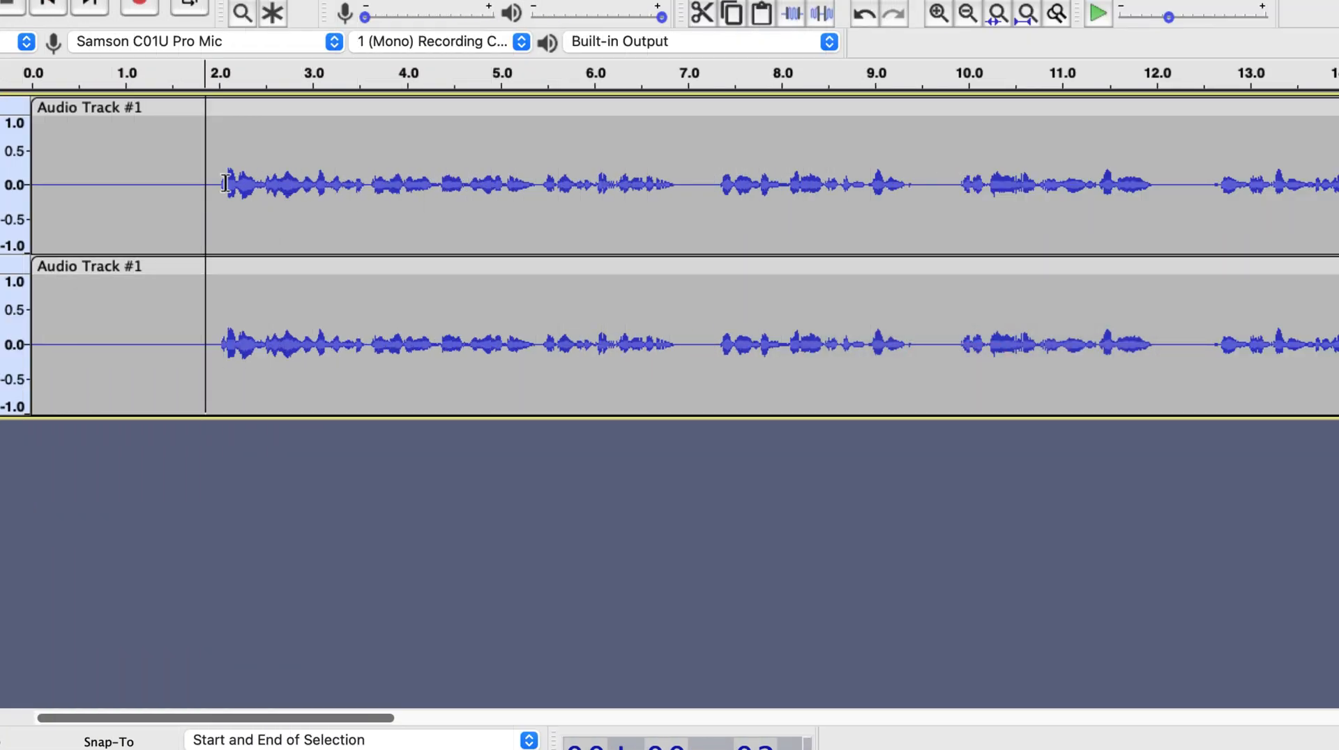
drag(221, 183, 574, 183)
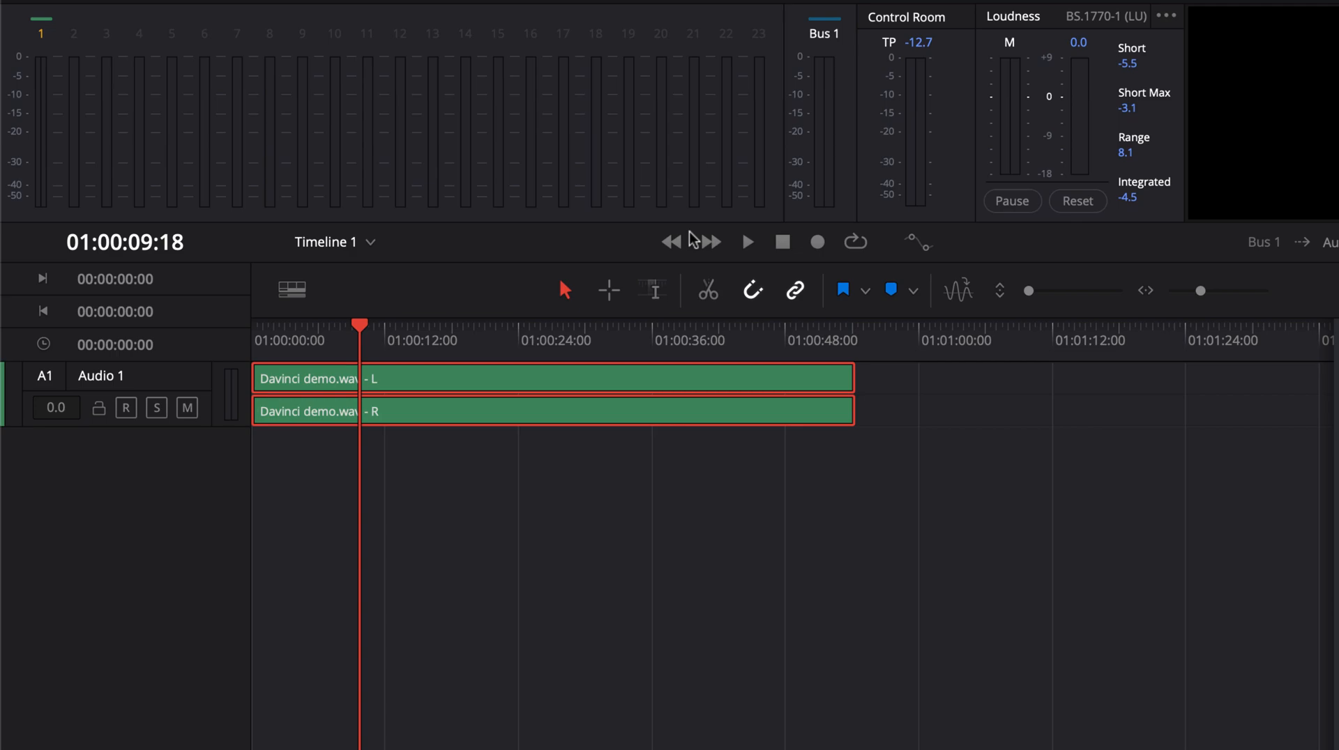
mouse_move(662, 242)
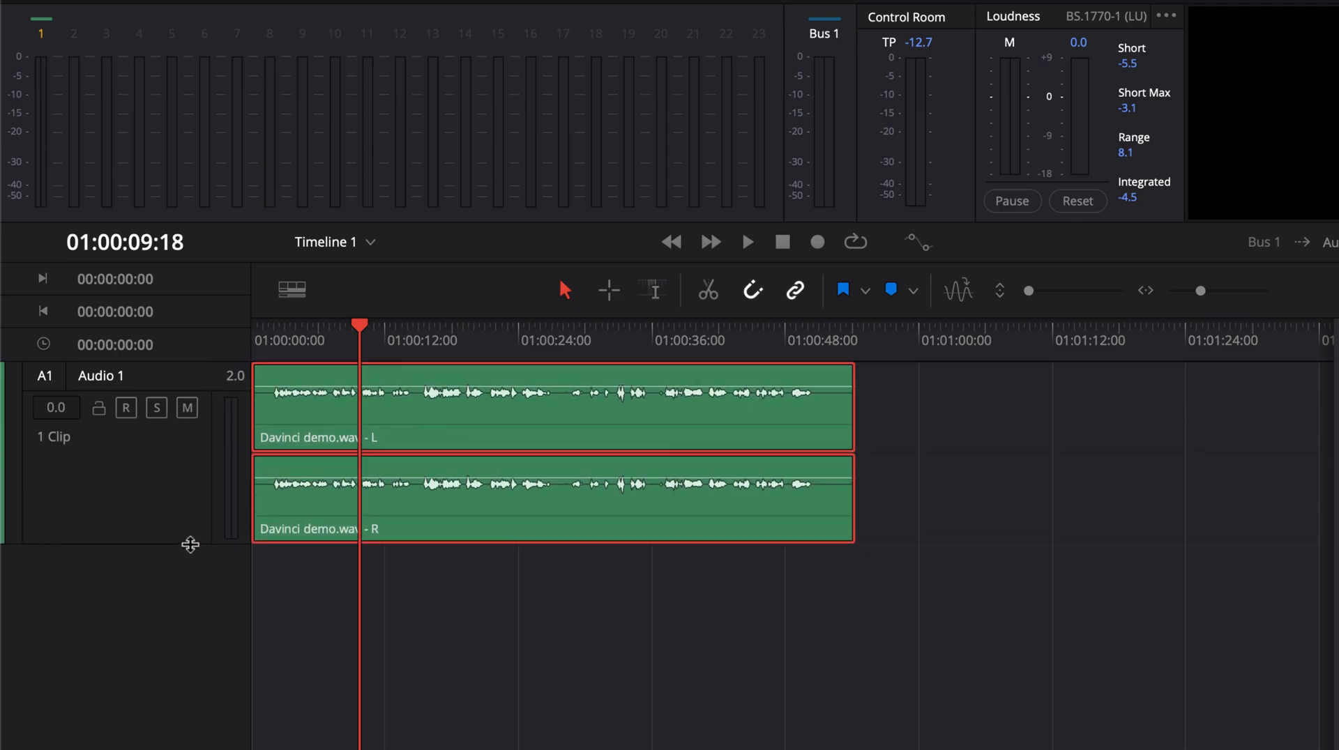
mouse_move(179, 544)
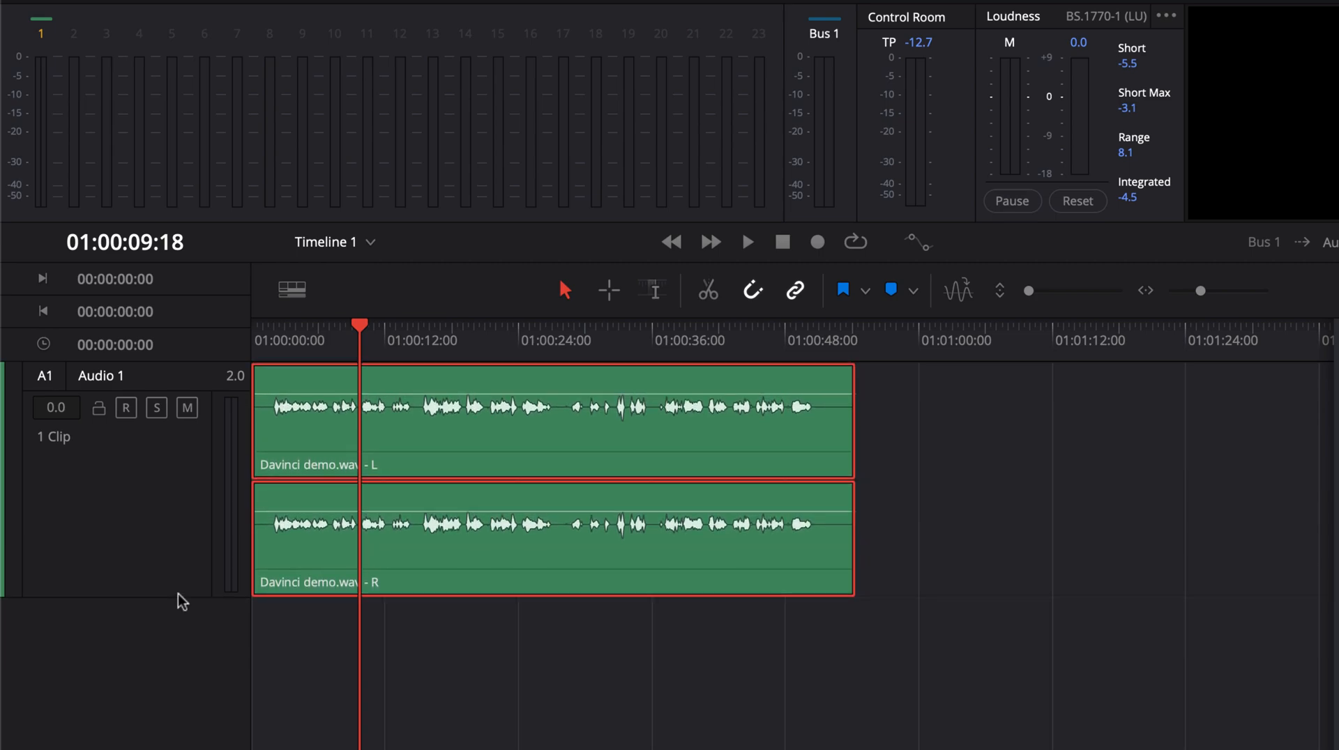
Enlarge the Audio 1 track height so both demo clips show waveforms.
click(292, 290)
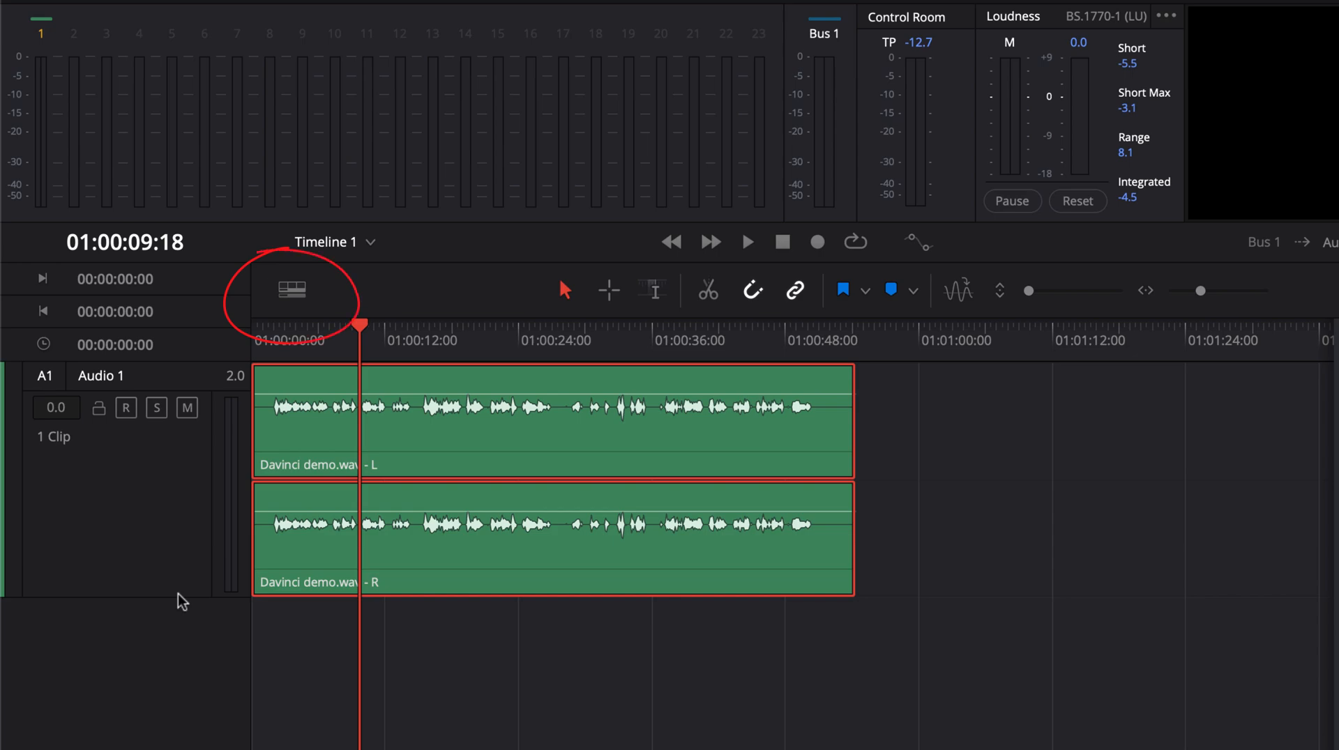
Apply zoom preset 3, try preset 4, then settle back on preset 3.
click(292, 290)
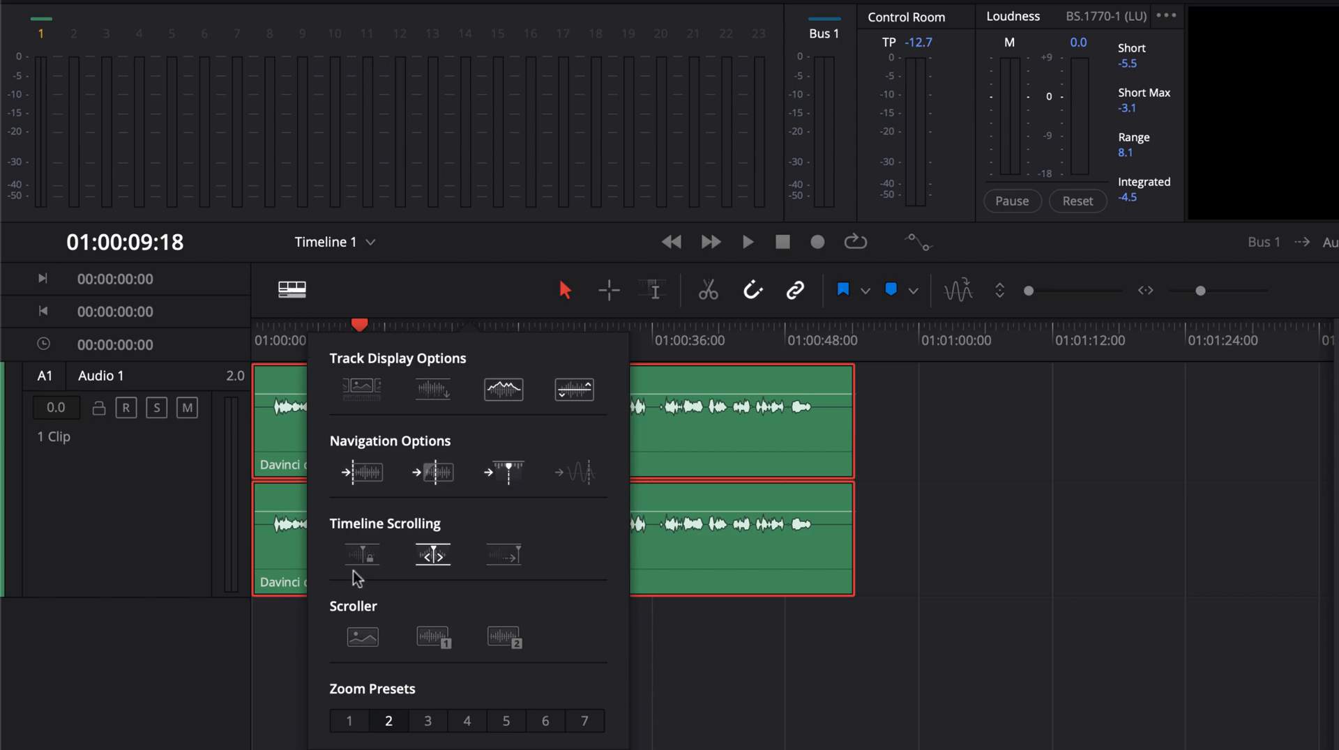
click(427, 721)
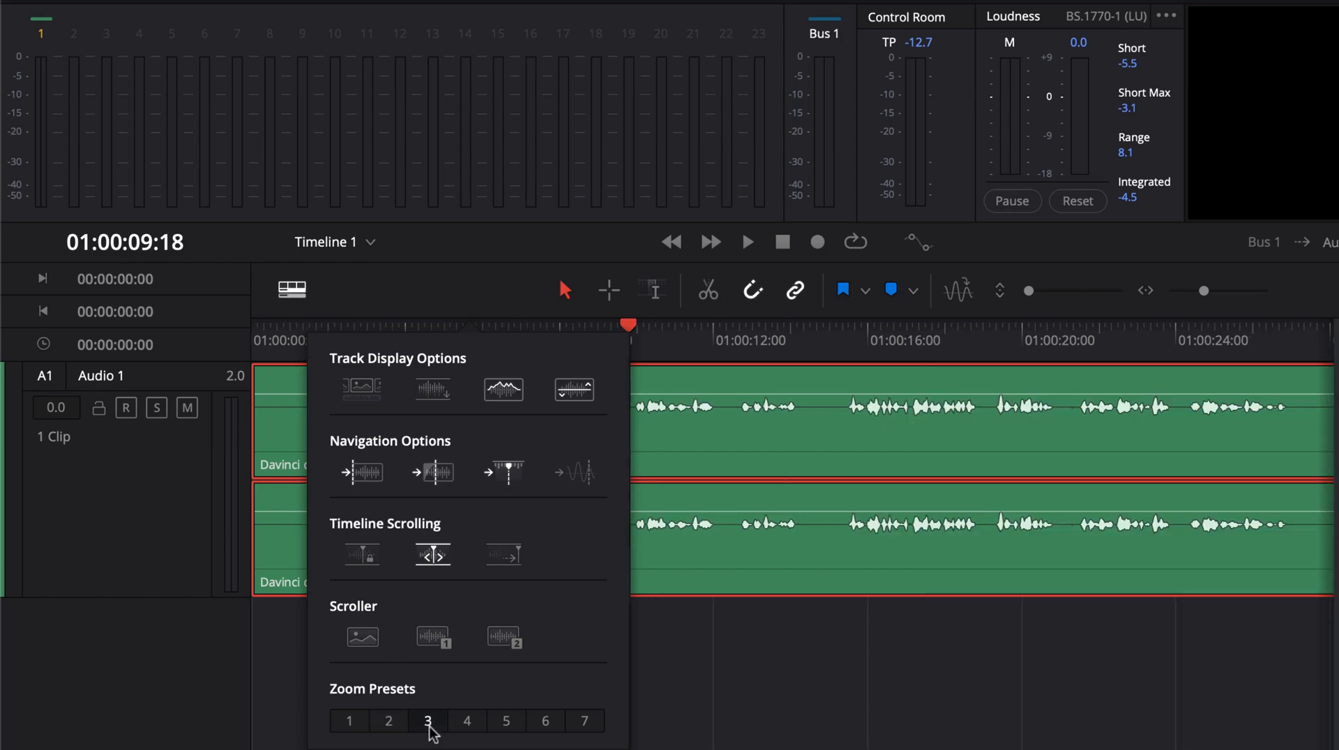
mouse_move(502, 704)
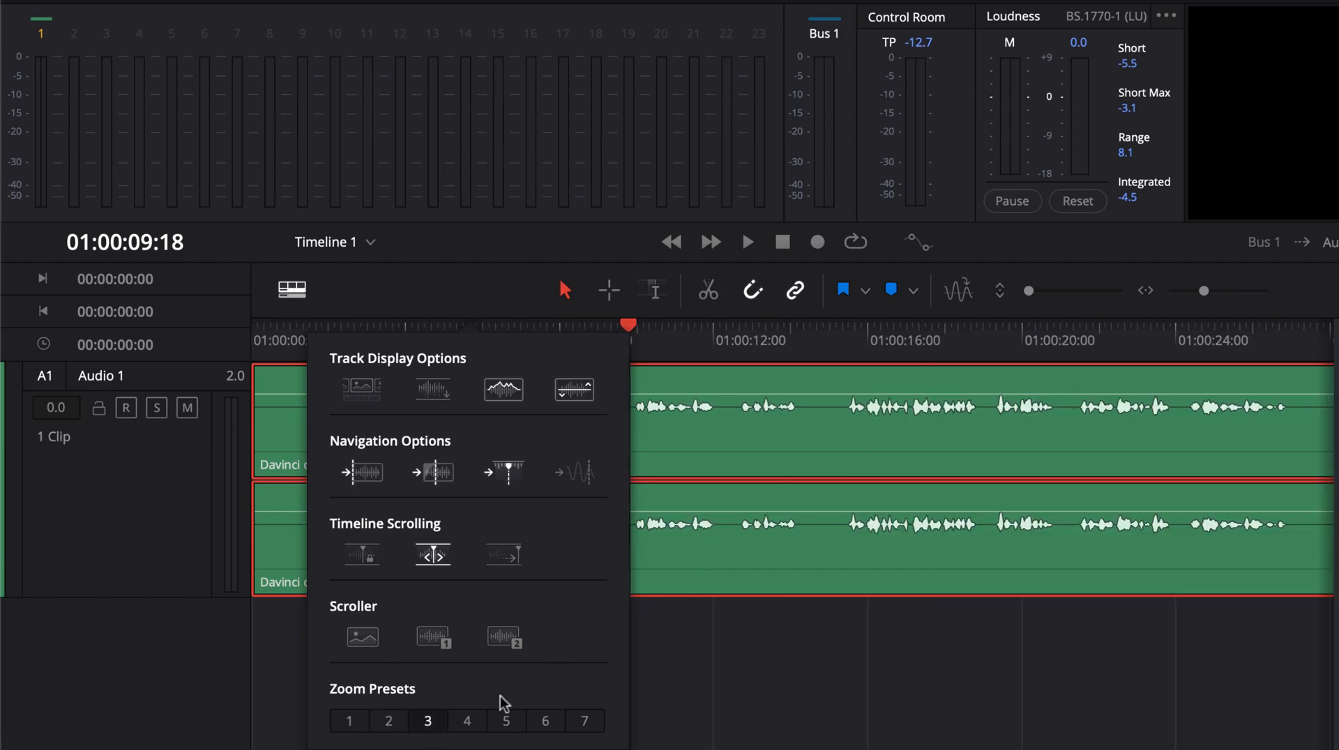
click(467, 721)
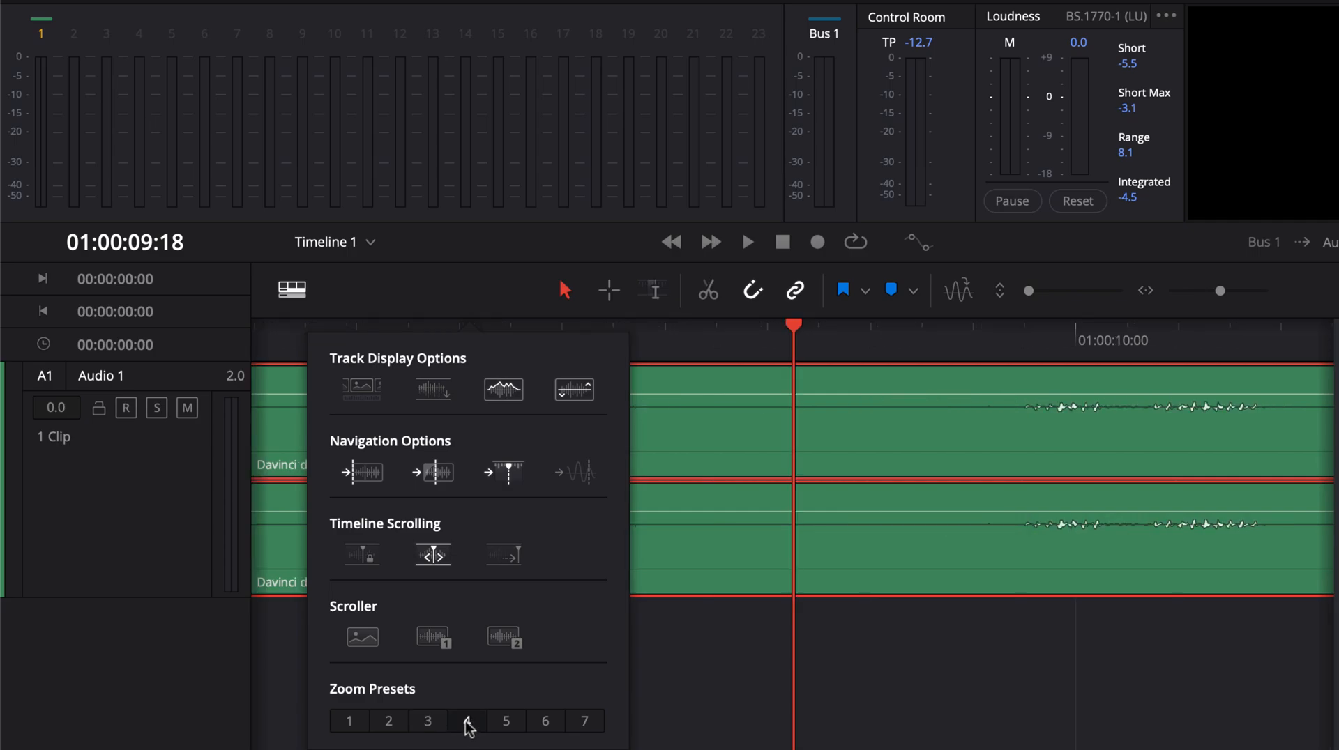
click(427, 721)
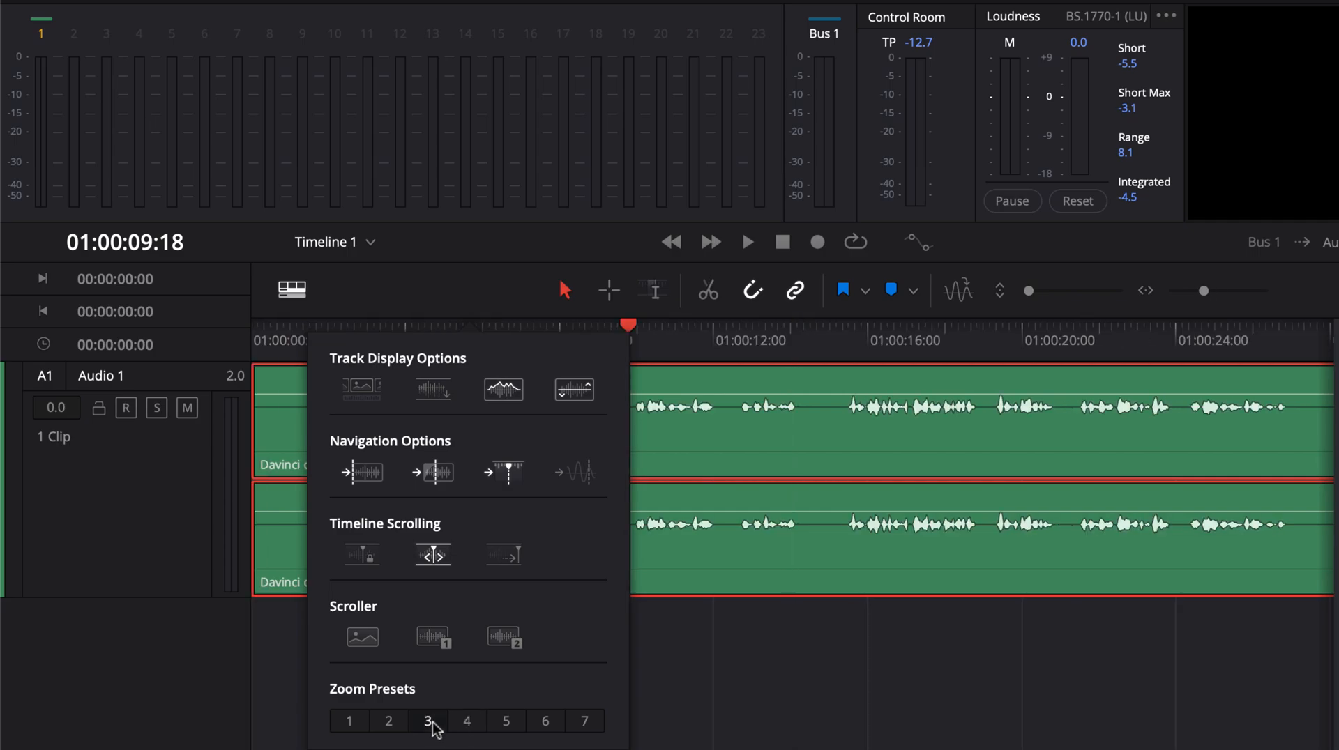